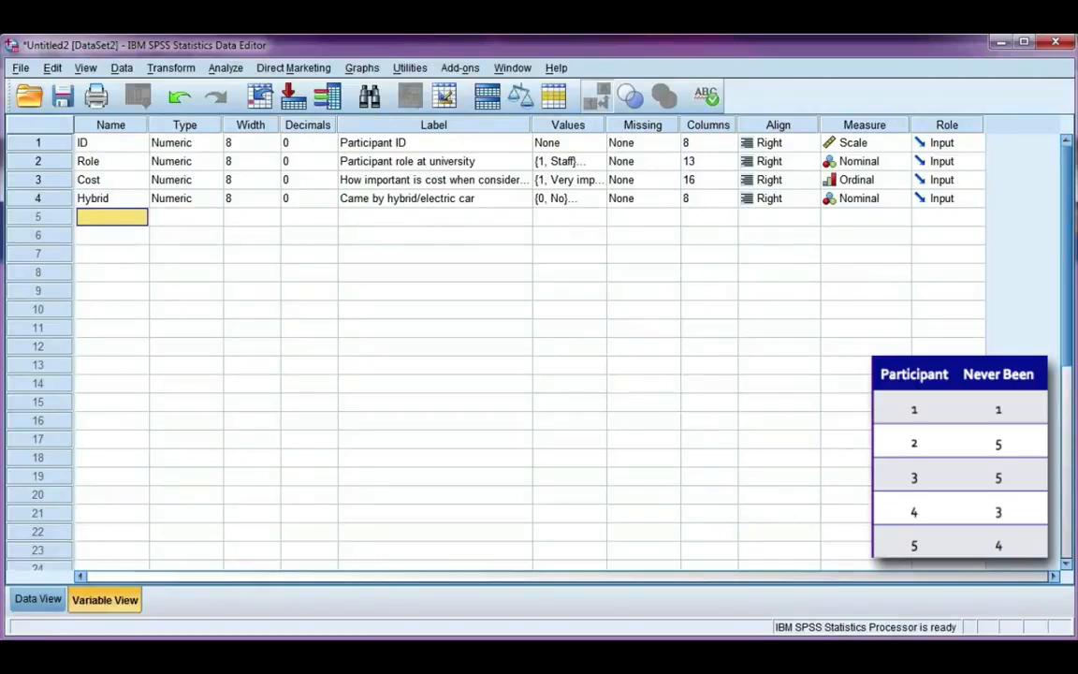
- Name the fifth variable NeverBeen and label it "I've never been before"
{"action": "type", "text": "NeverBeen"}
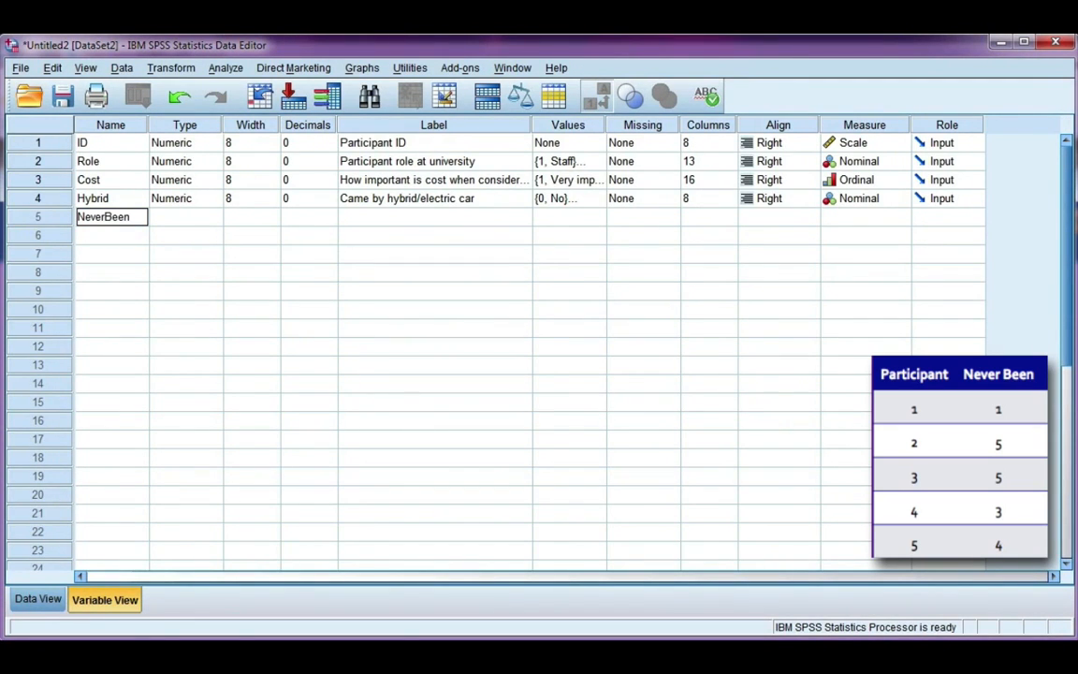
{"action": "key", "text": "Return"}
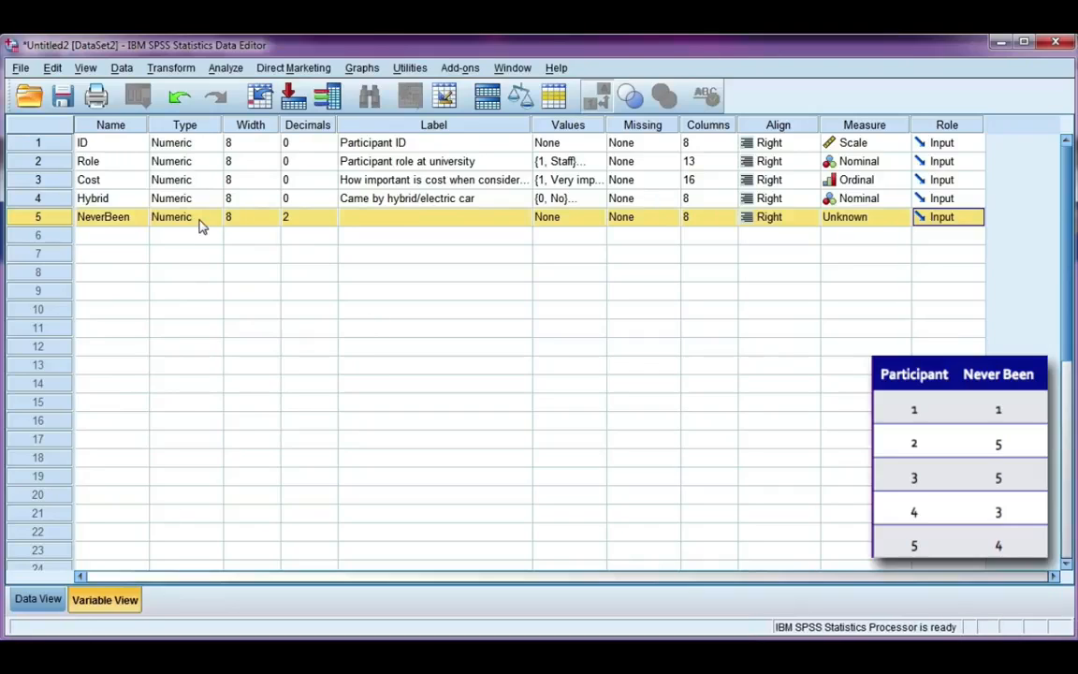
{"action": "mouse_move", "coordinate": [336, 232]}
{"action": "type", "text": "0"}
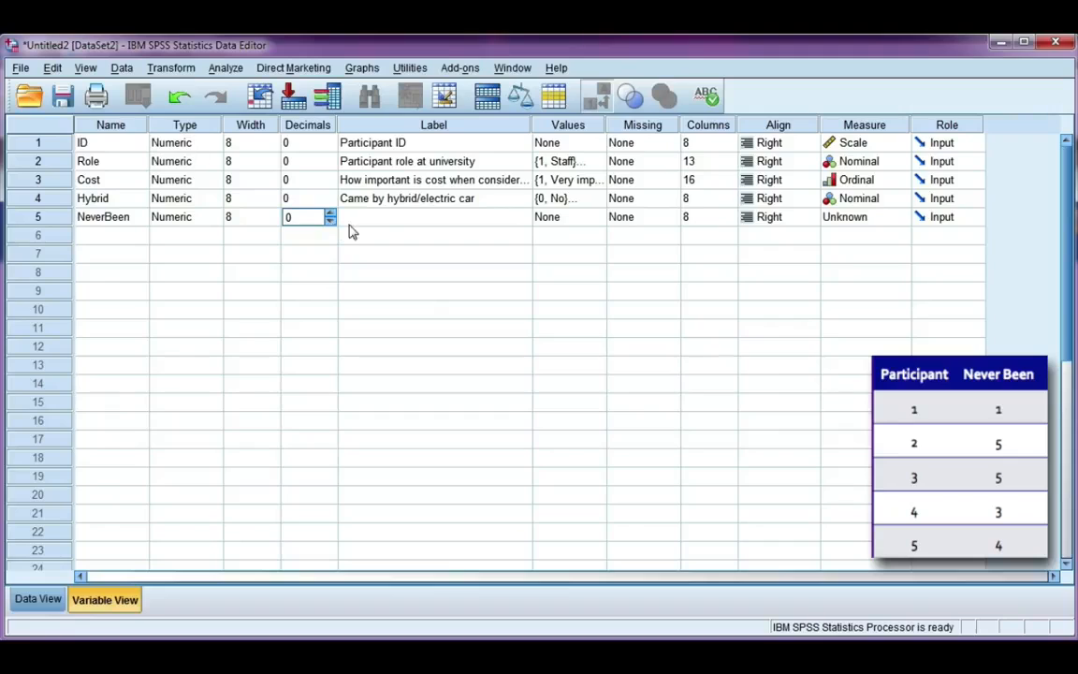
{"action": "left_click", "coordinate": [434, 216]}
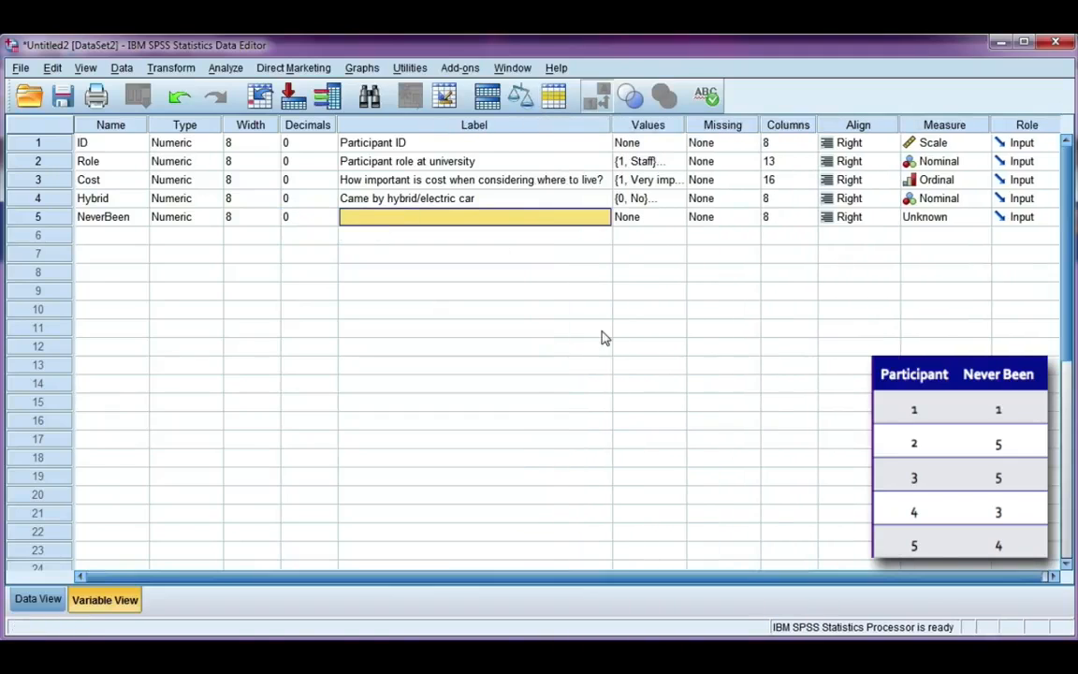
{"action": "type", "text": "I've never been before"}
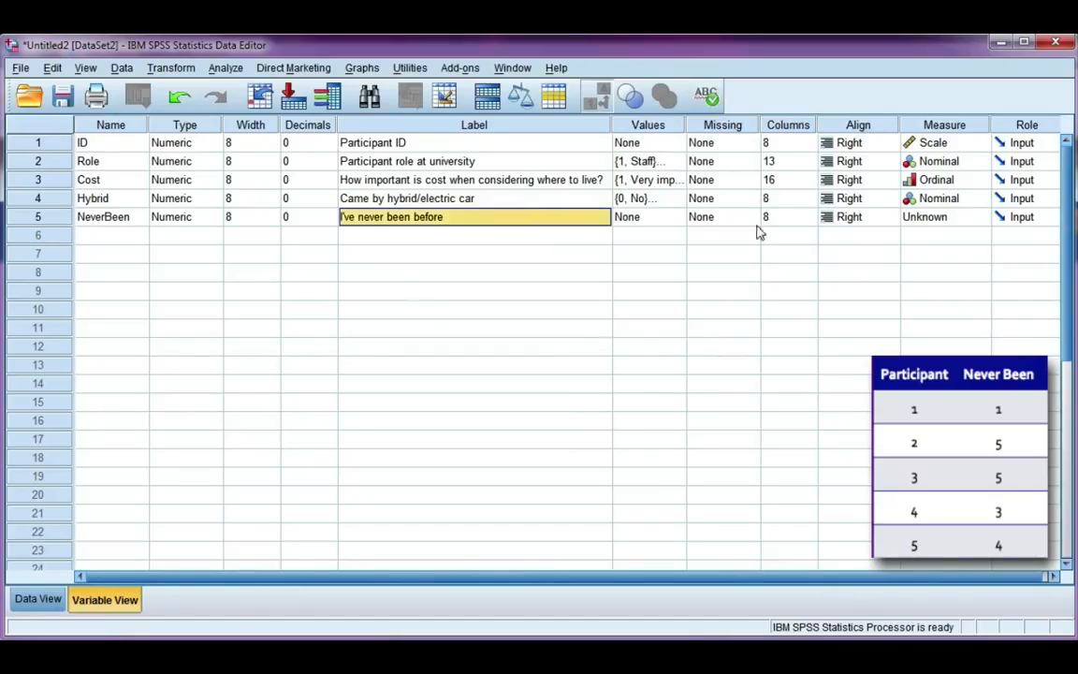
{"action": "mouse_move", "coordinate": [682, 230]}
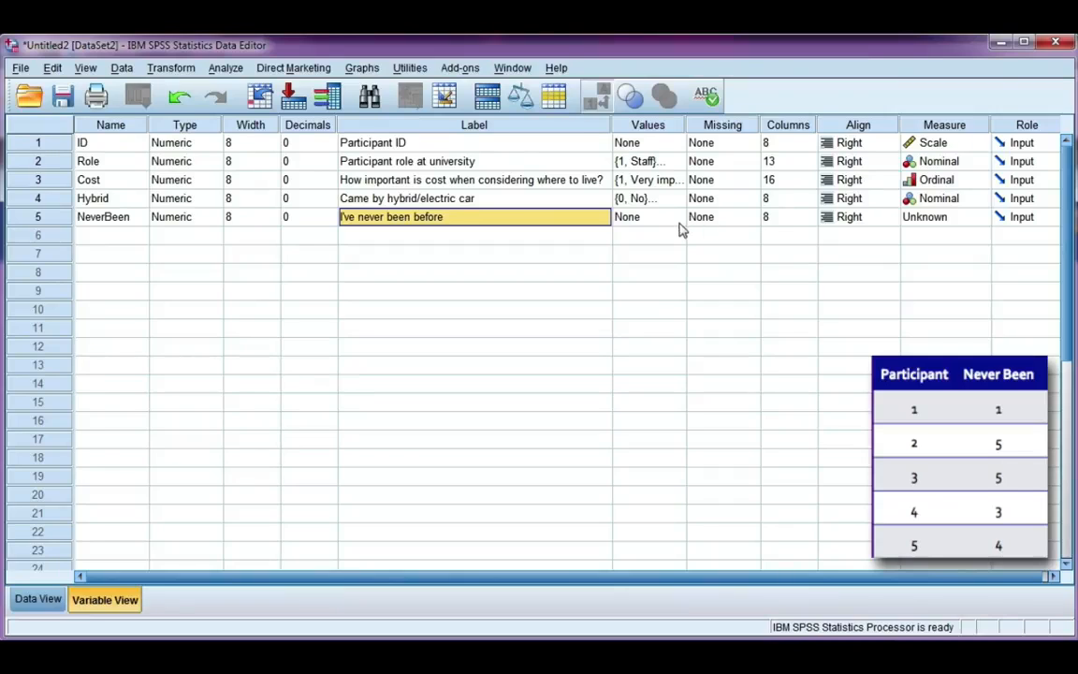
- Add NeverBeen value labels 1 = Most important, 2 = 2nd choice, 3 = 3rd choice
{"action": "left_click", "coordinate": [648, 216]}
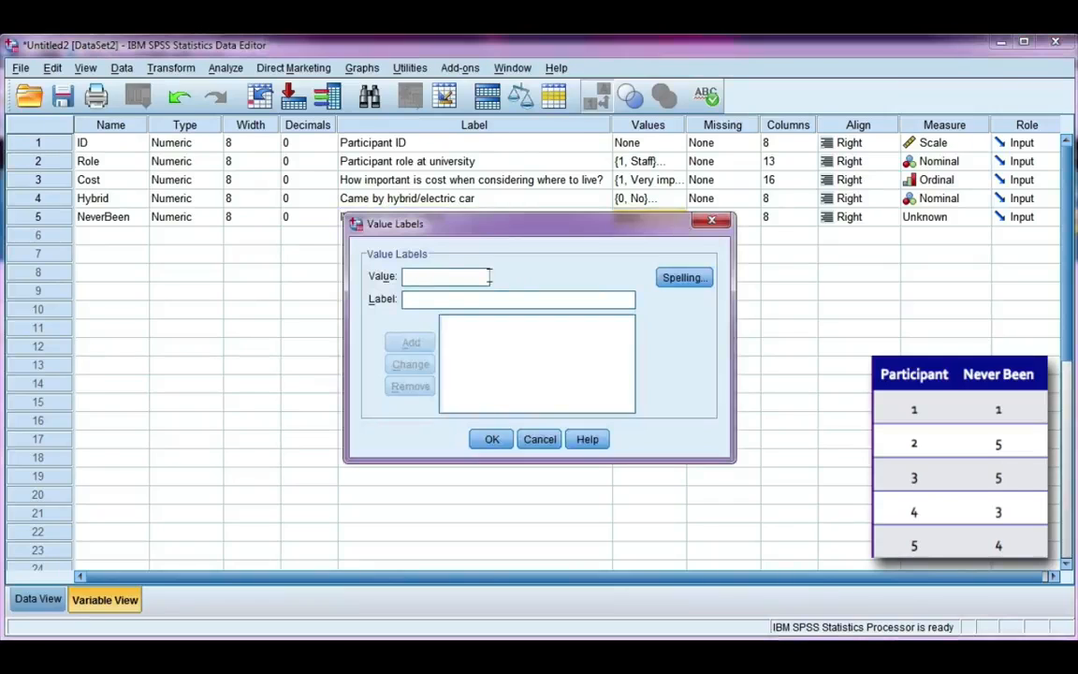
{"action": "type", "text": "M"}
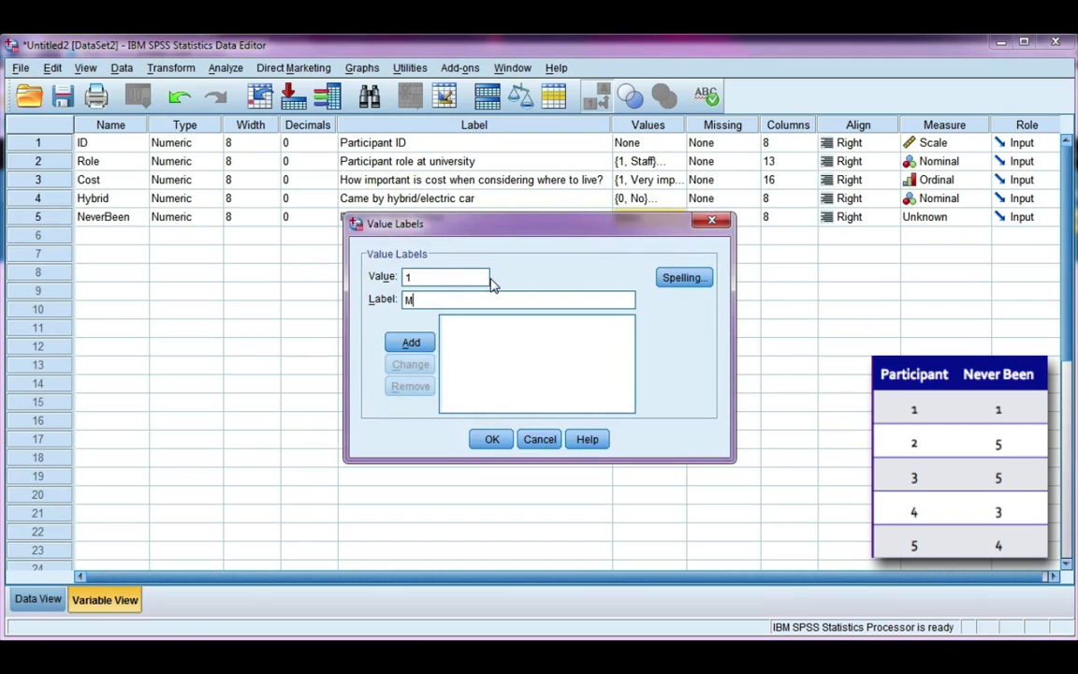
{"action": "type", "text": "ost important"}
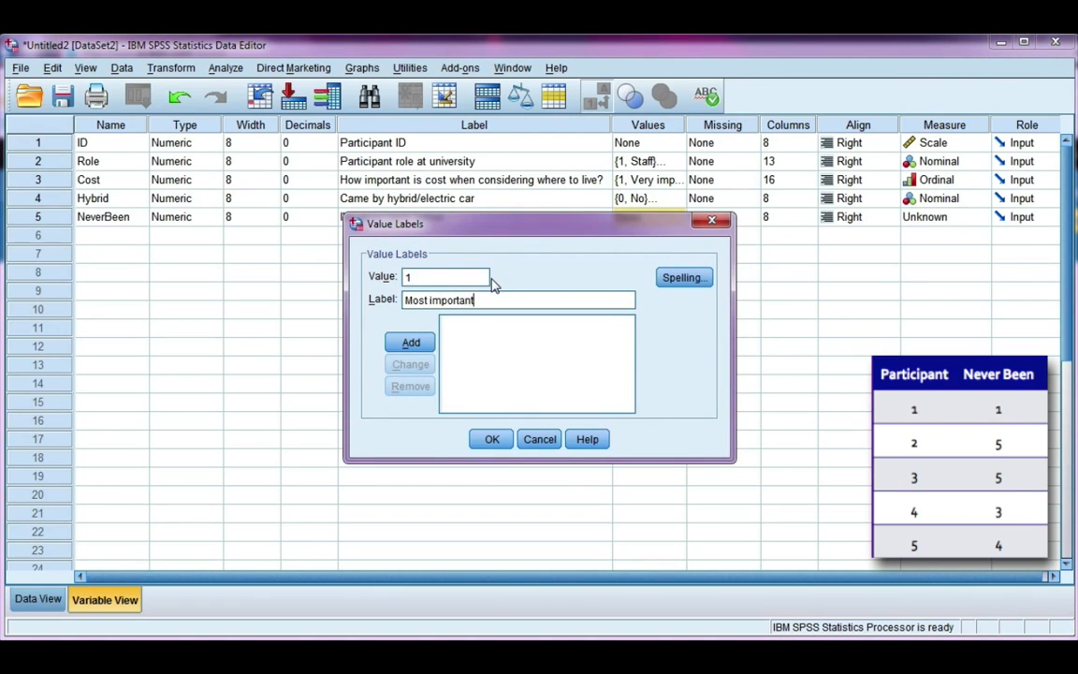
{"action": "left_click", "coordinate": [409, 341]}
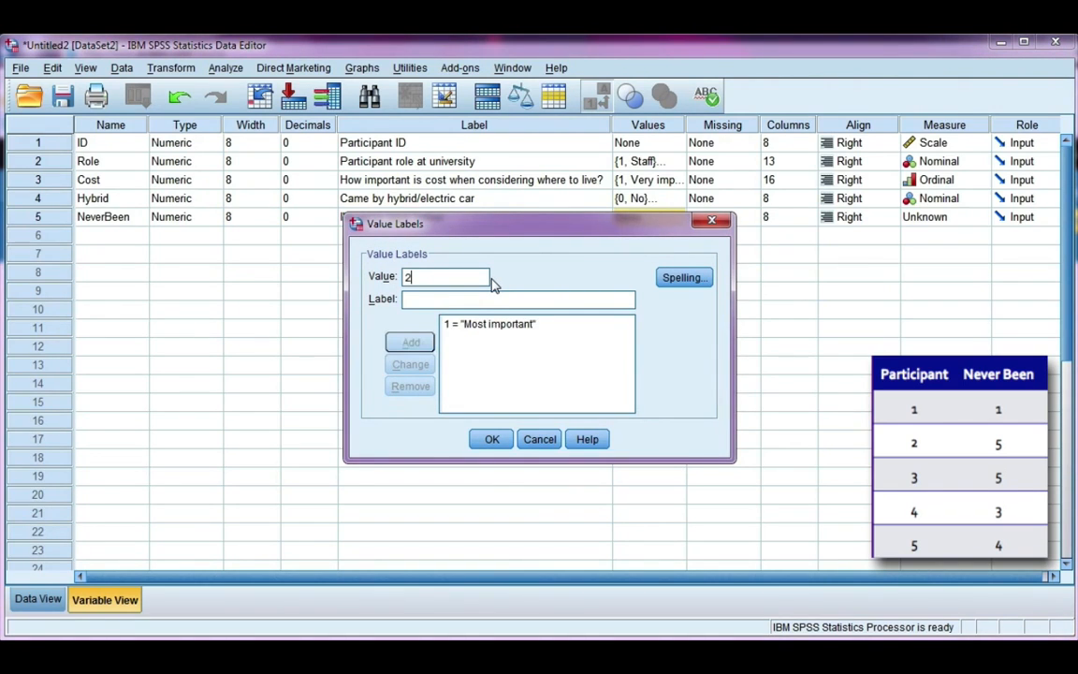
{"action": "type", "text": "2"}
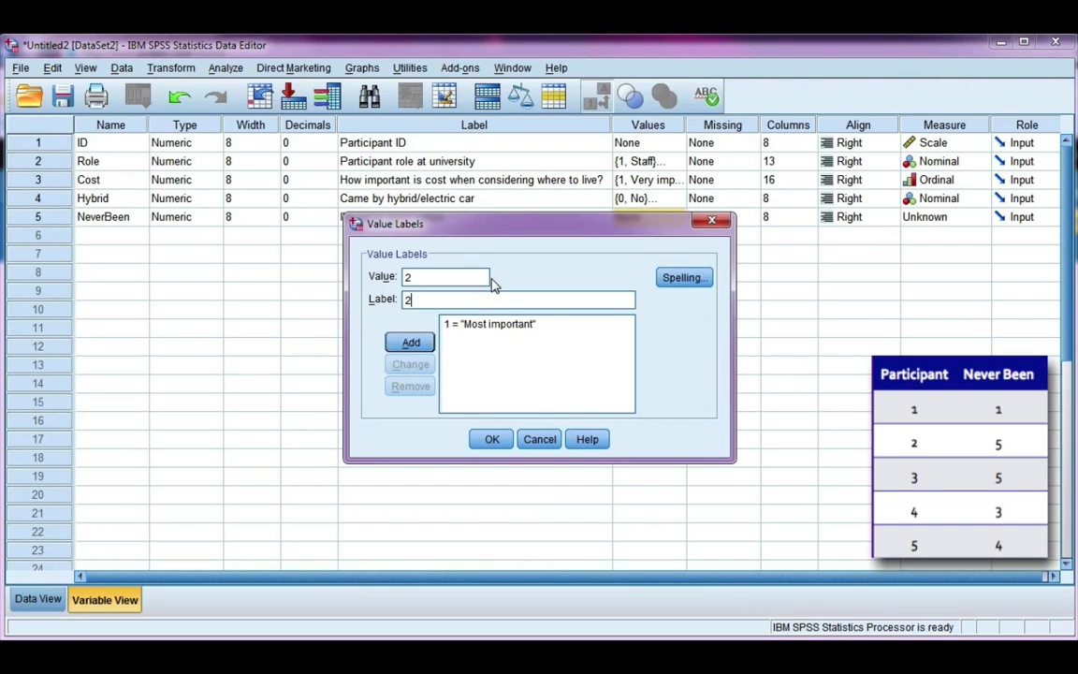
{"action": "type", "text": "nd choice"}
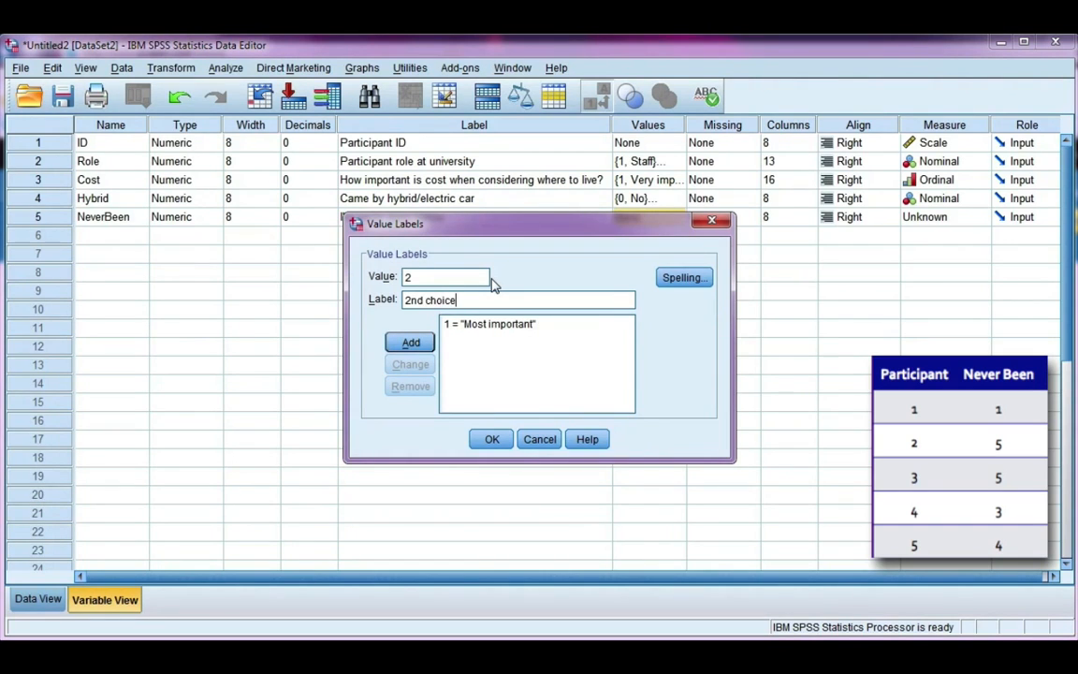
{"action": "left_click", "coordinate": [410, 342]}
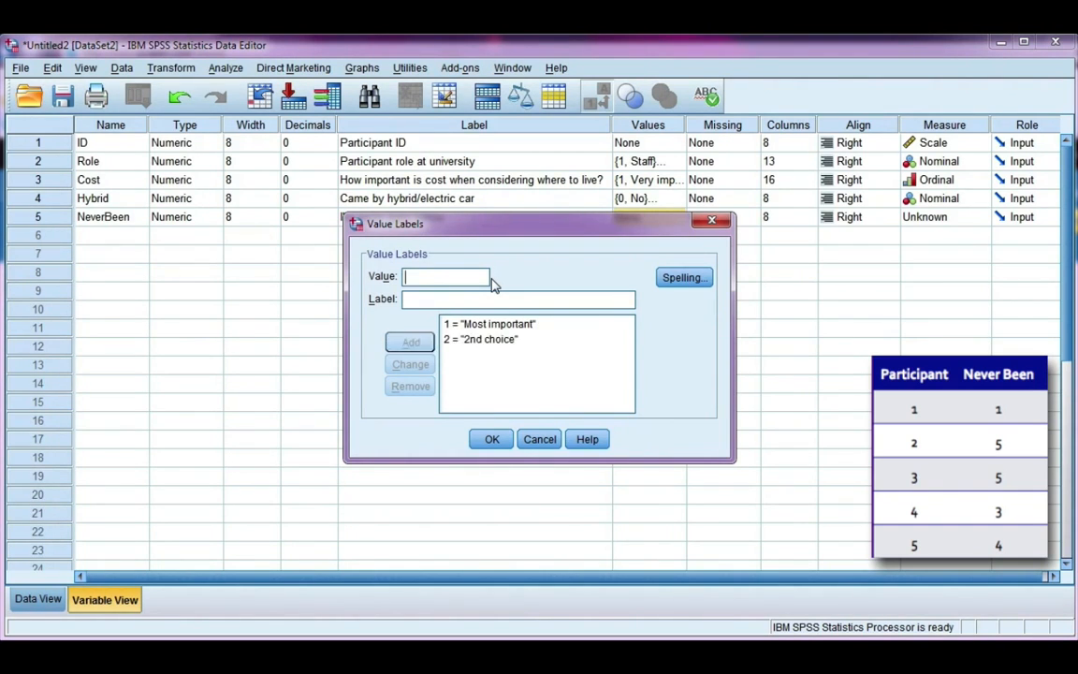
{"action": "type", "text": "3"}
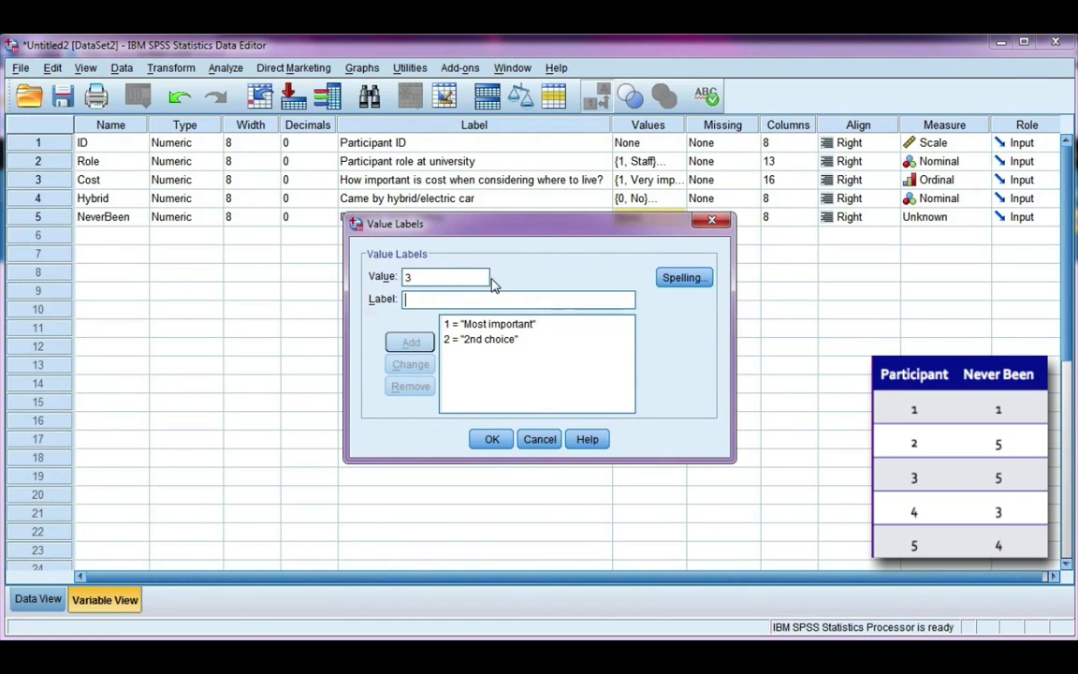
{"action": "type", "text": "3rd choi"}
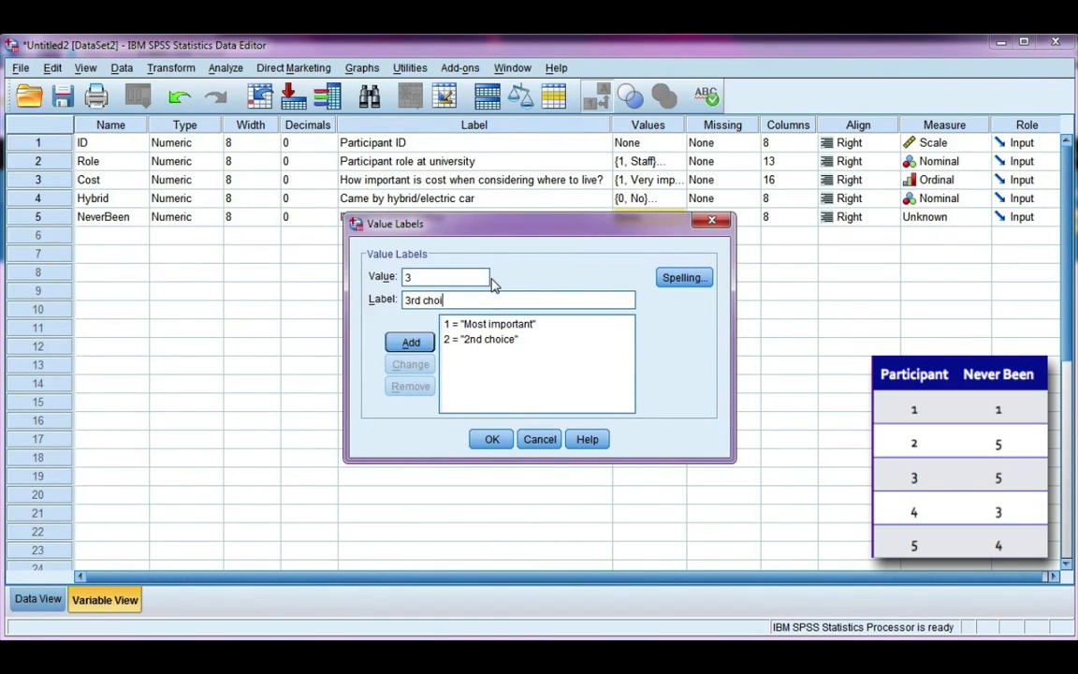
{"action": "left_click", "coordinate": [410, 341]}
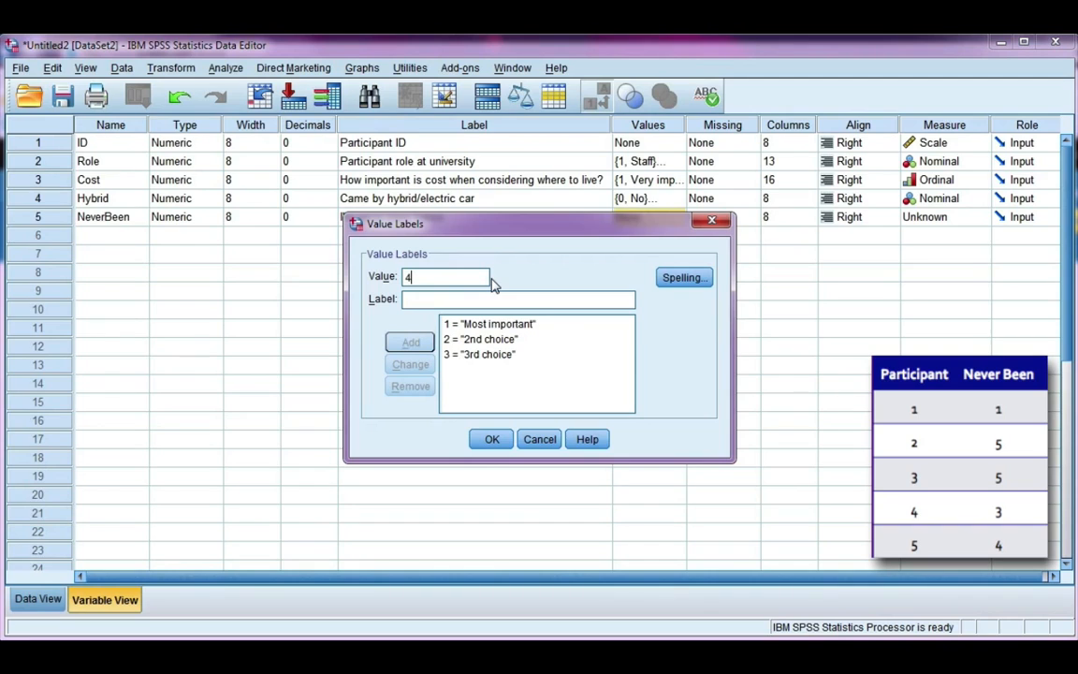
- Add labels 4 = 4th choice and 5 = Least important, then review values 4 and 5
{"action": "type", "text": "t"}
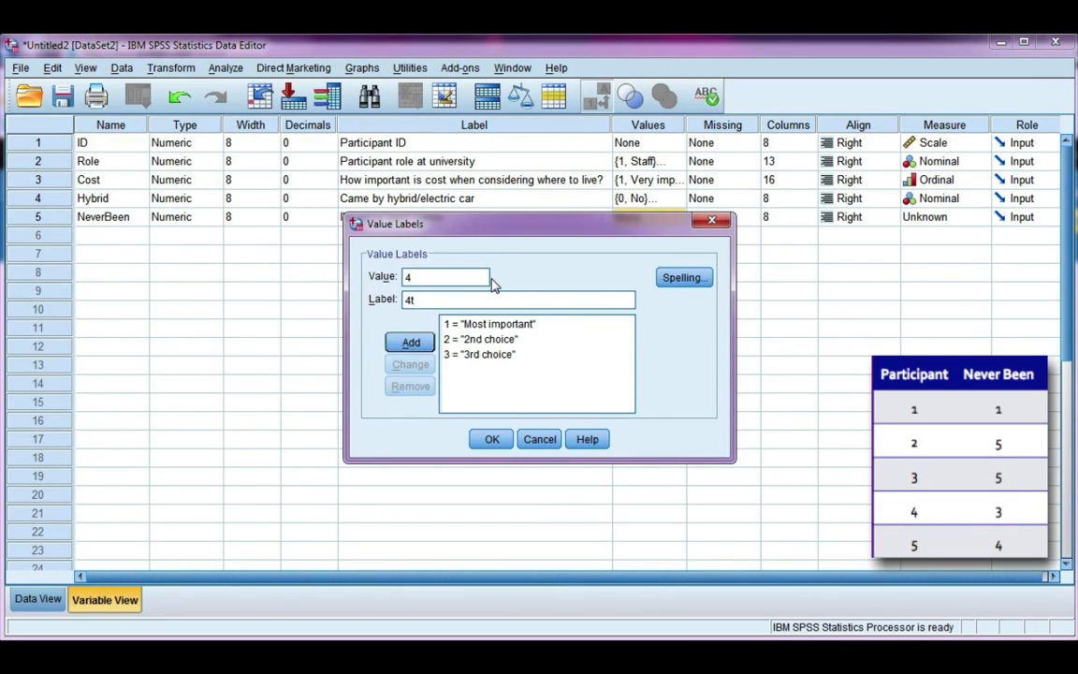
{"action": "type", "text": "h choice"}
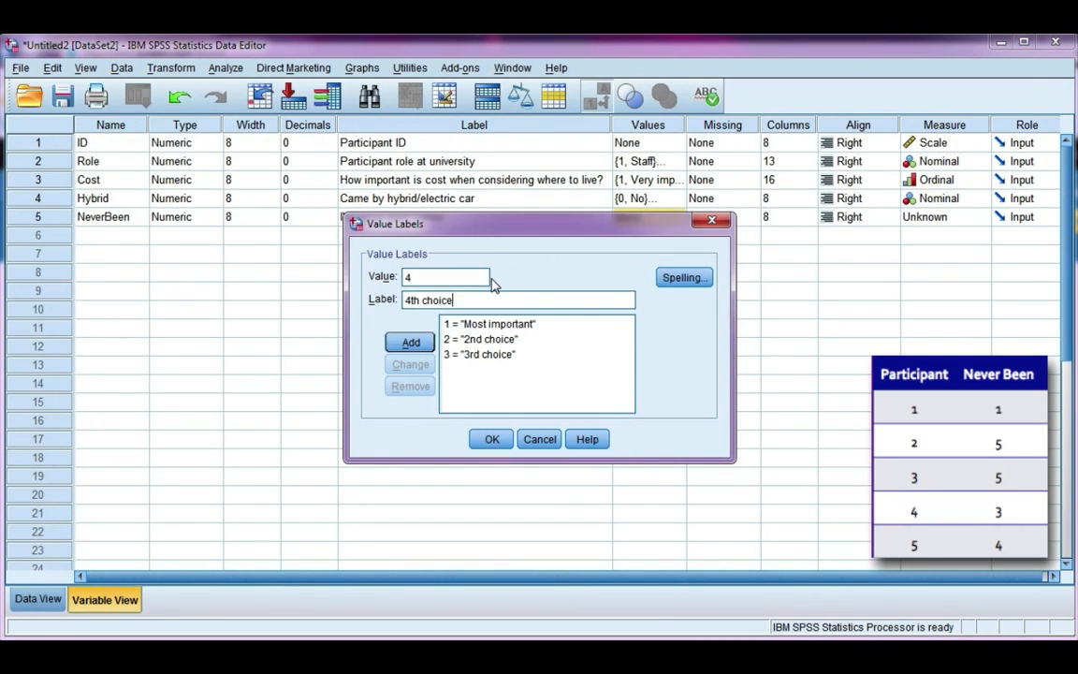
{"action": "left_click", "coordinate": [410, 341]}
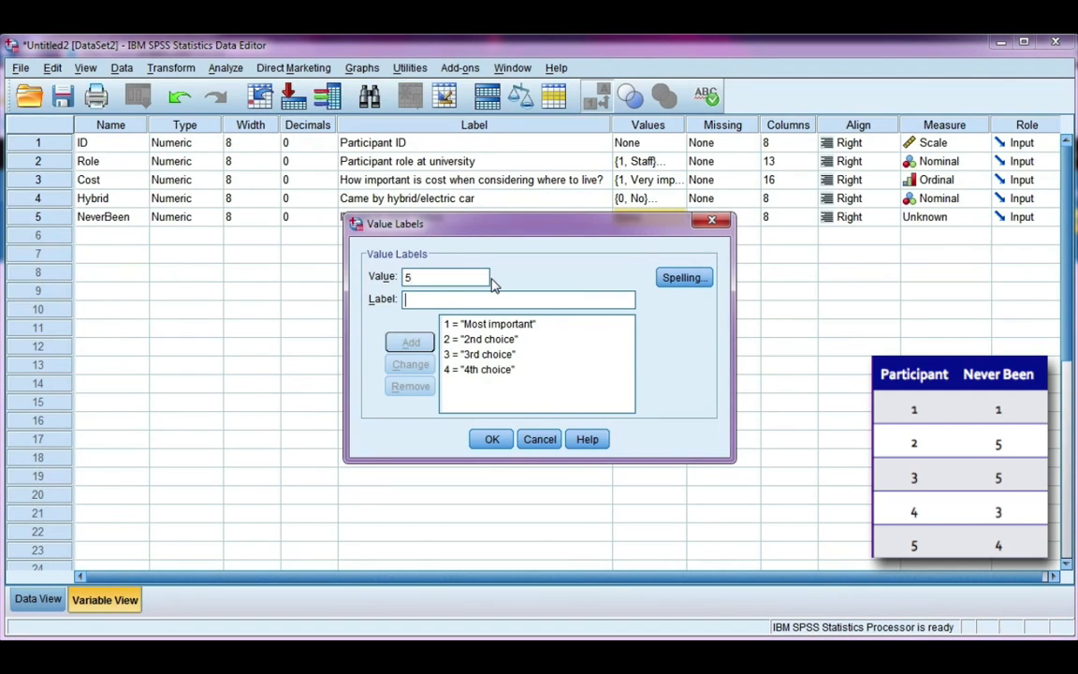
{"action": "type", "text": "Least imp"}
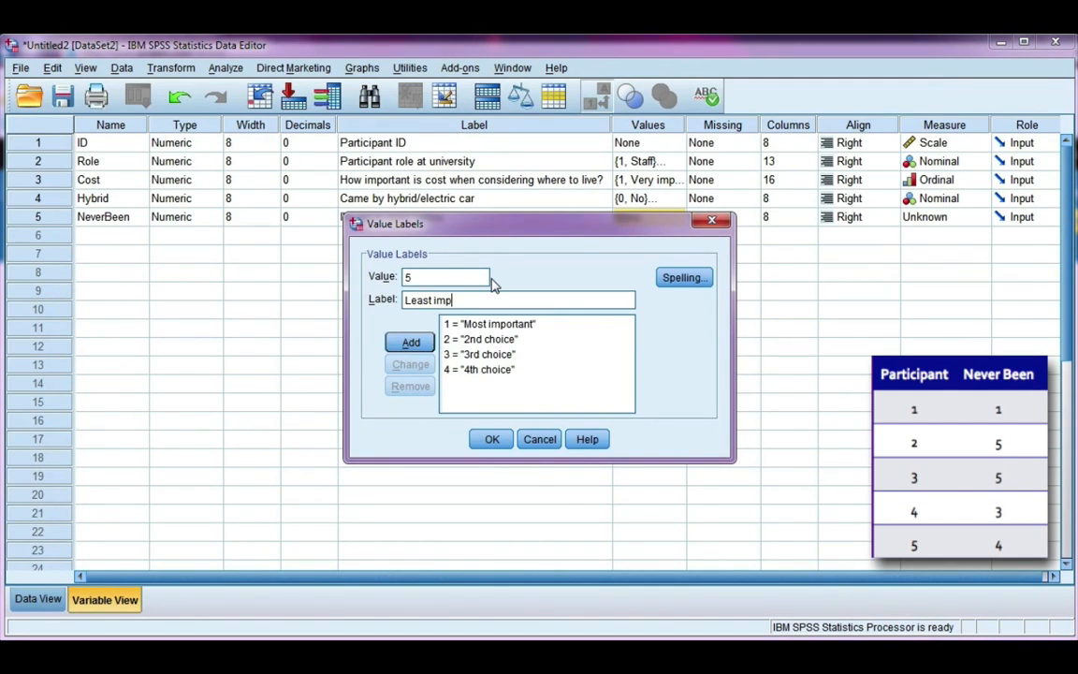
{"action": "left_click", "coordinate": [410, 342]}
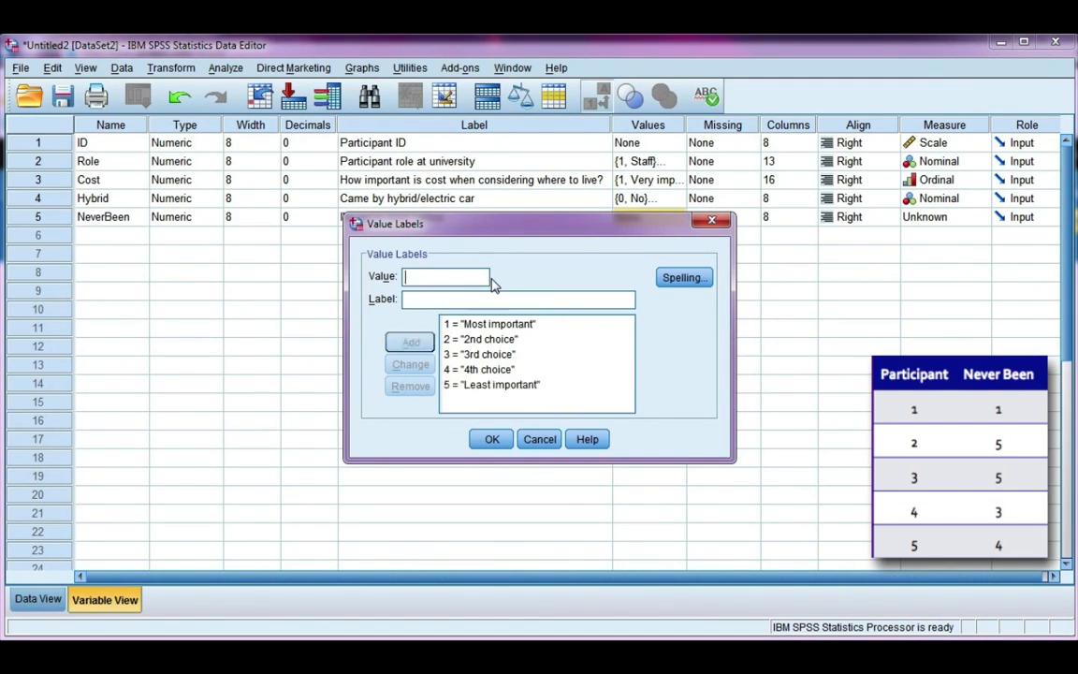
{"action": "mouse_move", "coordinate": [533, 431]}
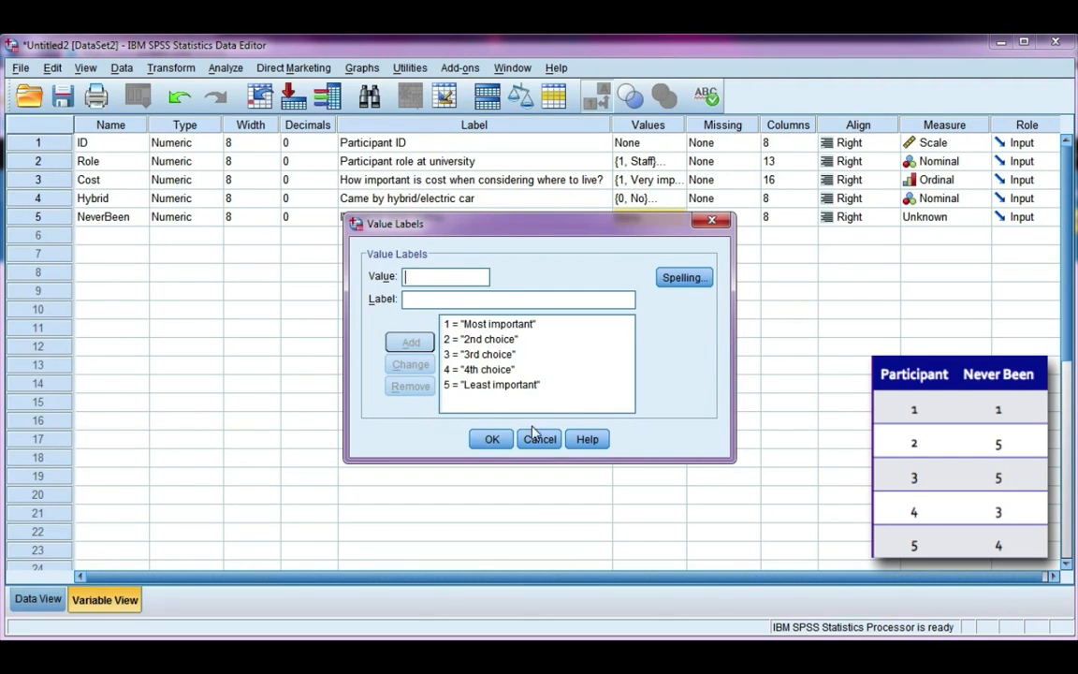
{"action": "left_click", "coordinate": [491, 385]}
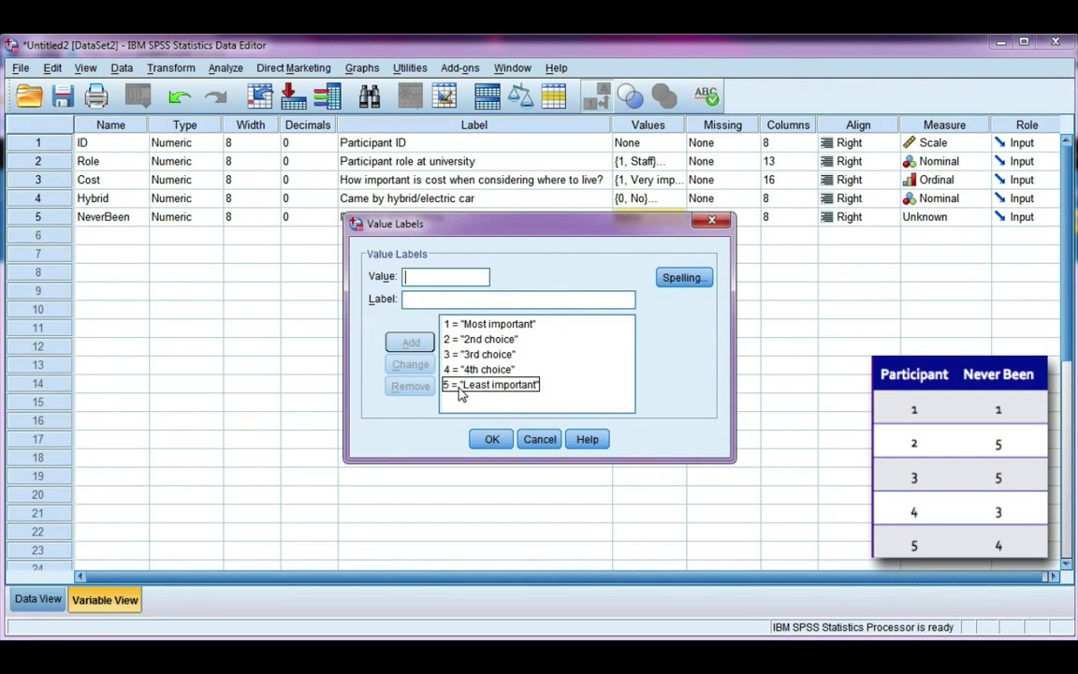
{"action": "left_click", "coordinate": [479, 368]}
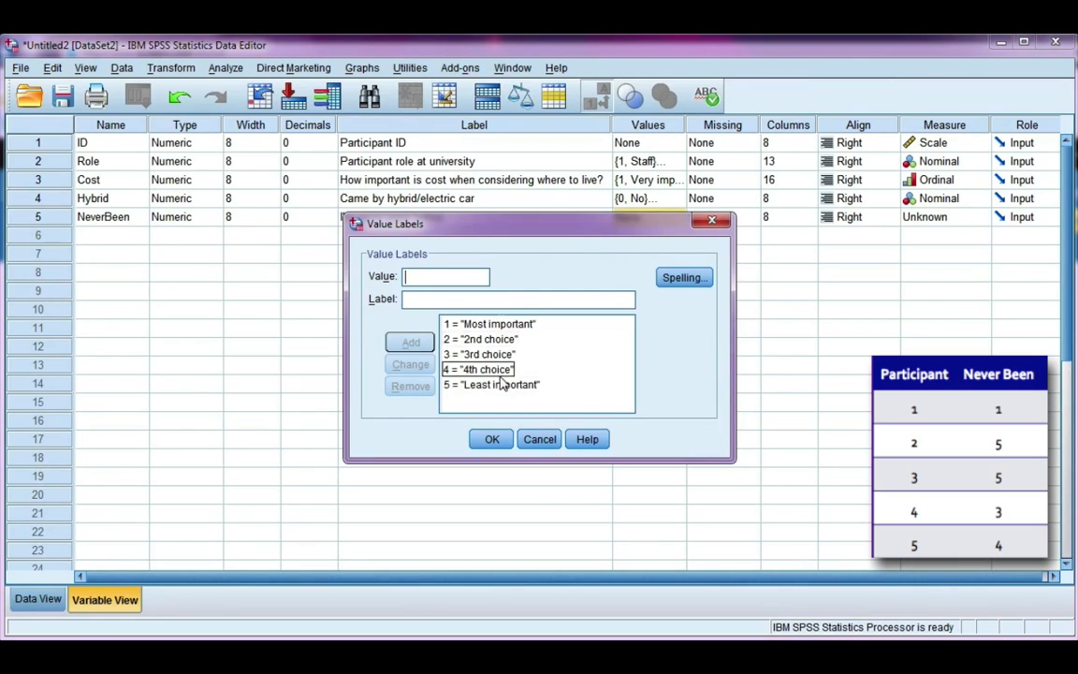
{"action": "left_click", "coordinate": [492, 385]}
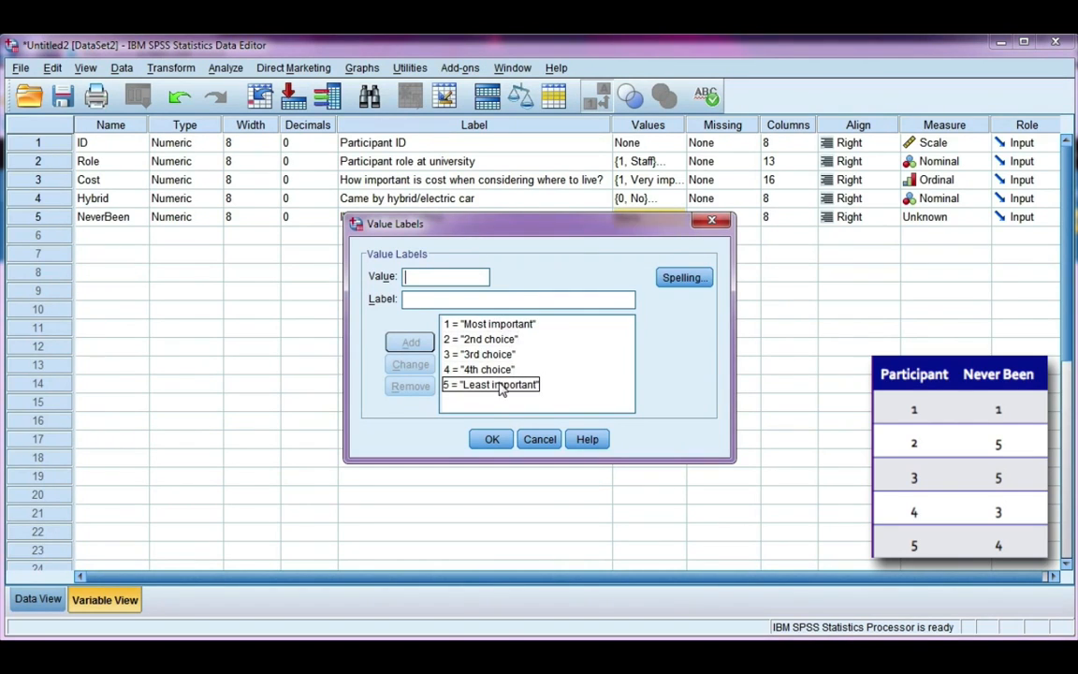
{"action": "left_click", "coordinate": [479, 369]}
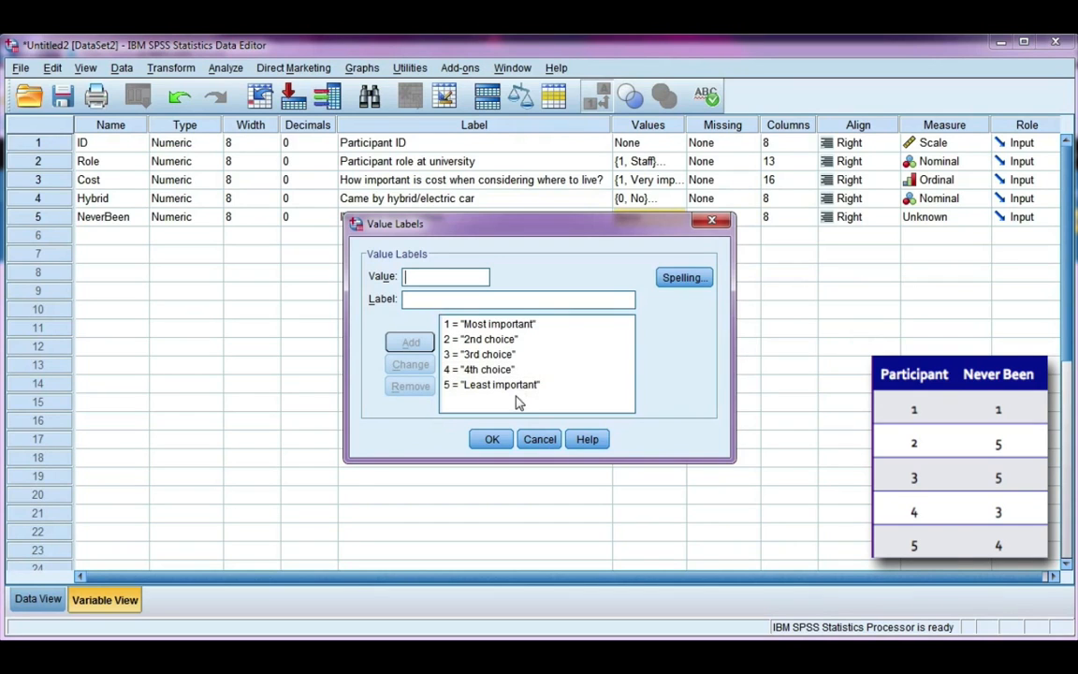
- Keep NeverBeen's five value labels and set its measurement level to Ordinal
{"action": "left_click", "coordinate": [491, 439]}
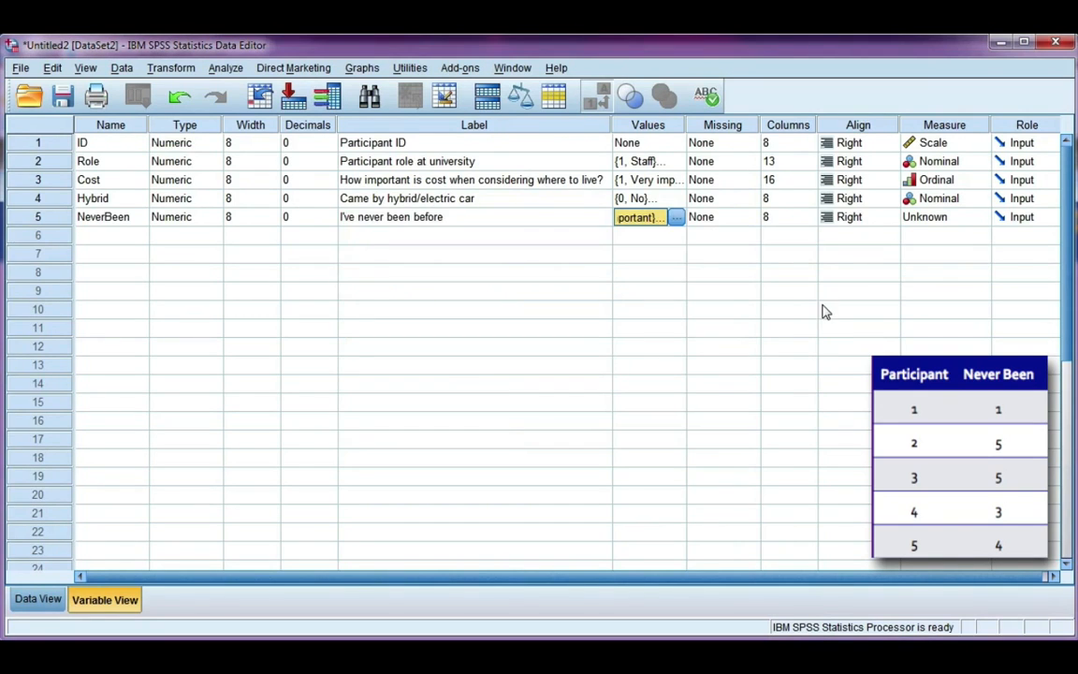
{"action": "left_click", "coordinate": [720, 216]}
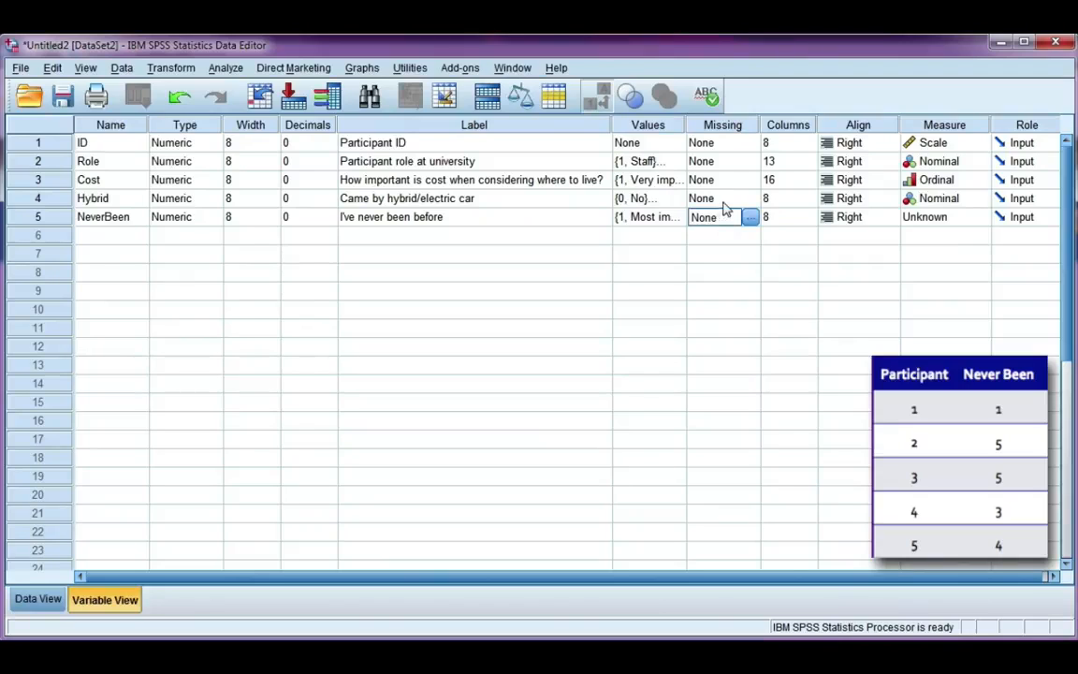
{"action": "mouse_move", "coordinate": [827, 218]}
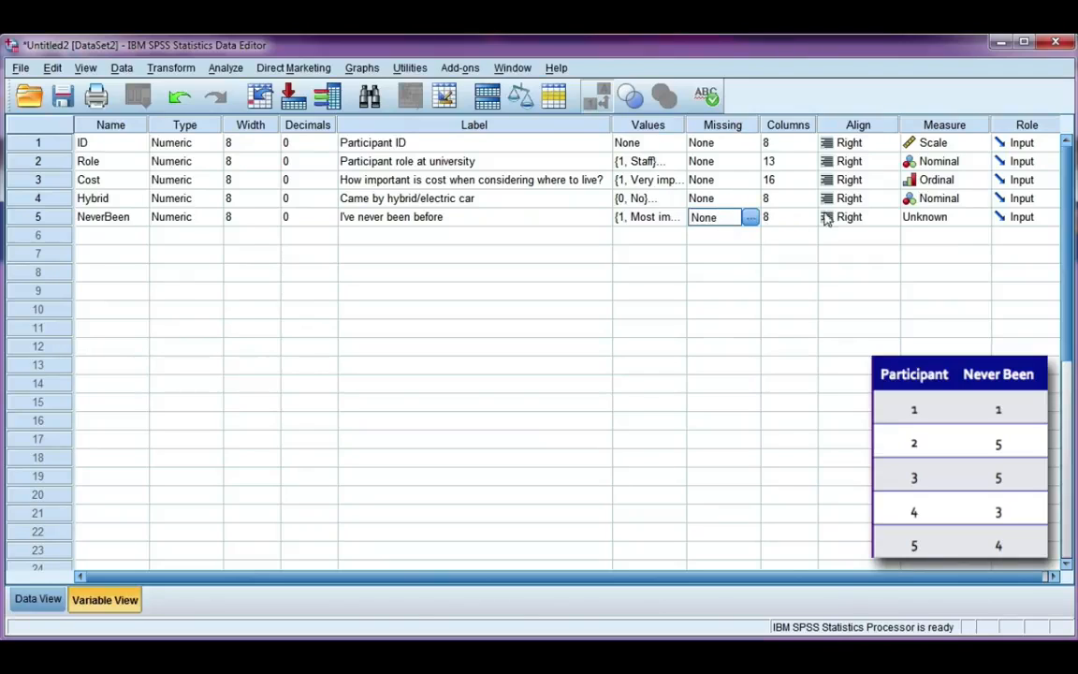
{"action": "mouse_move", "coordinate": [922, 228]}
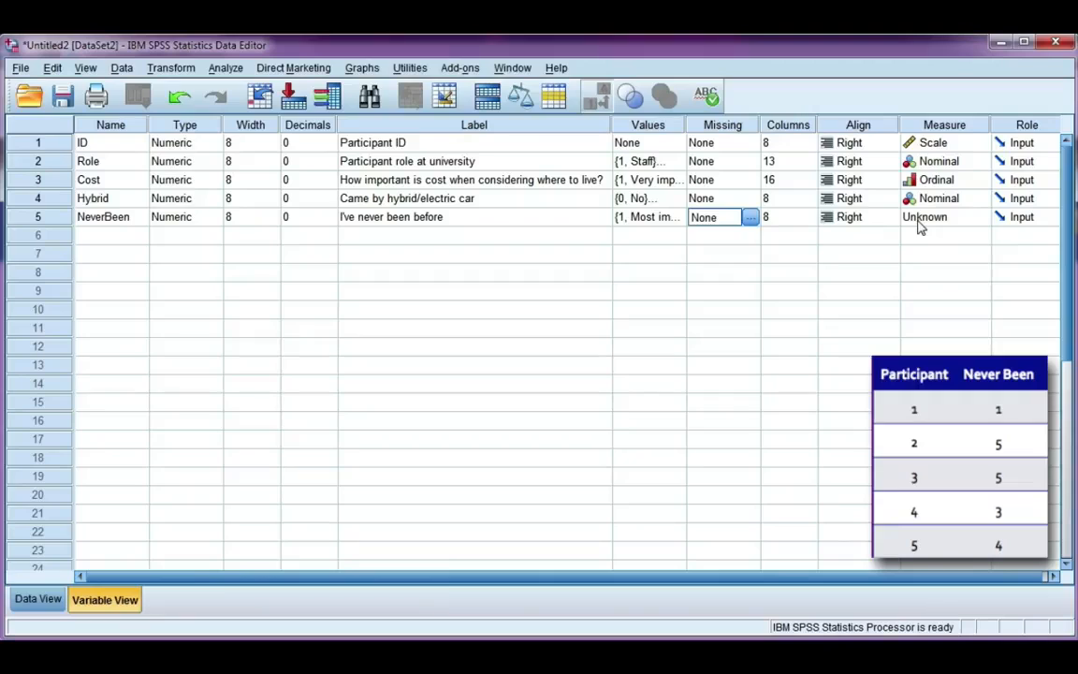
{"action": "mouse_move", "coordinate": [984, 222]}
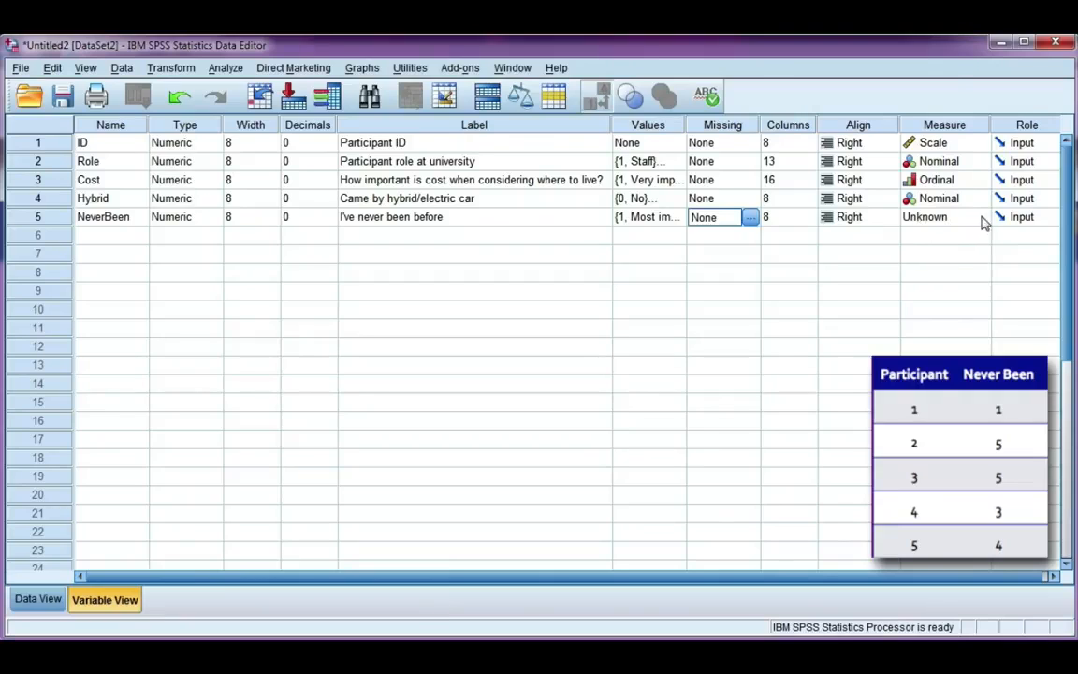
{"action": "left_click", "coordinate": [978, 216]}
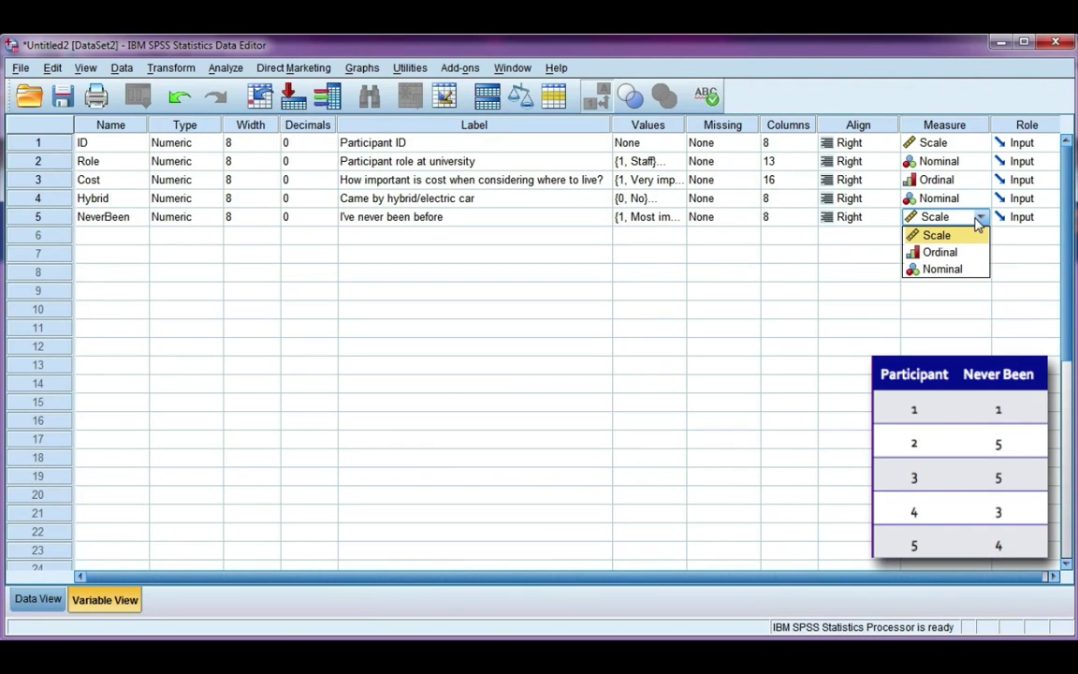
{"action": "mouse_move", "coordinate": [940, 252]}
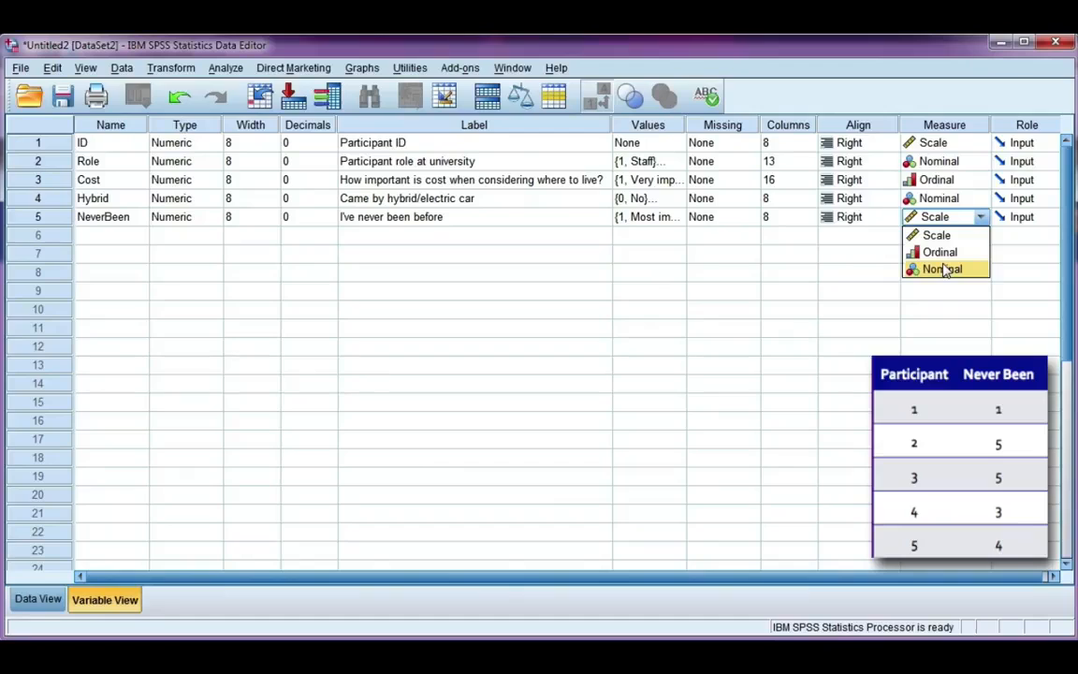
{"action": "mouse_move", "coordinate": [939, 251]}
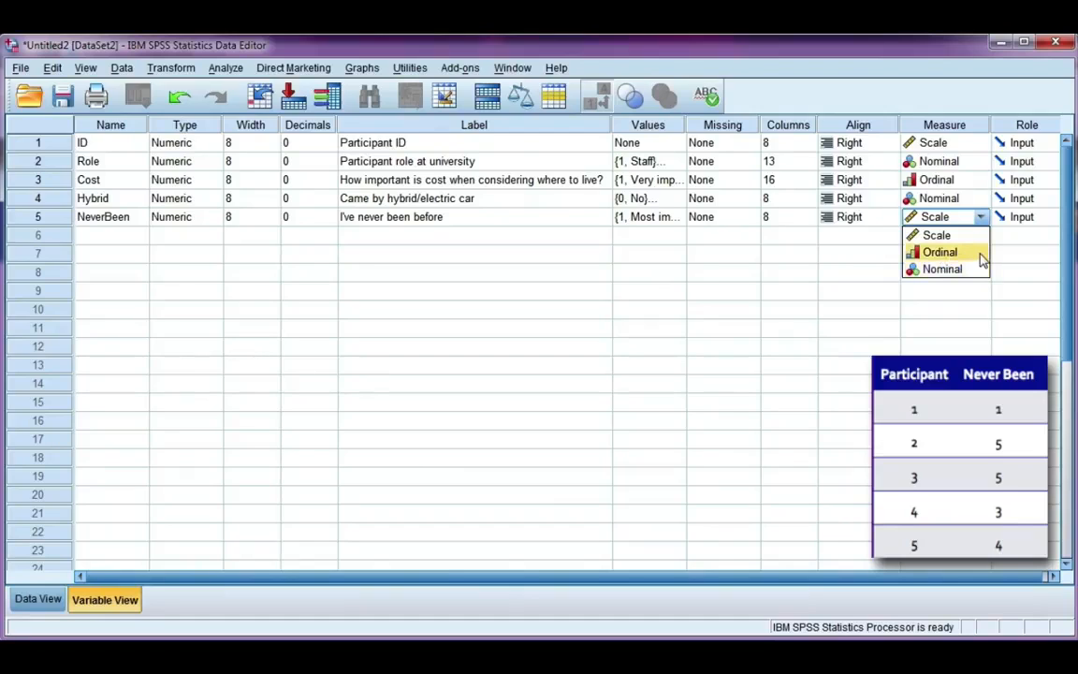
{"action": "left_click", "coordinate": [940, 251]}
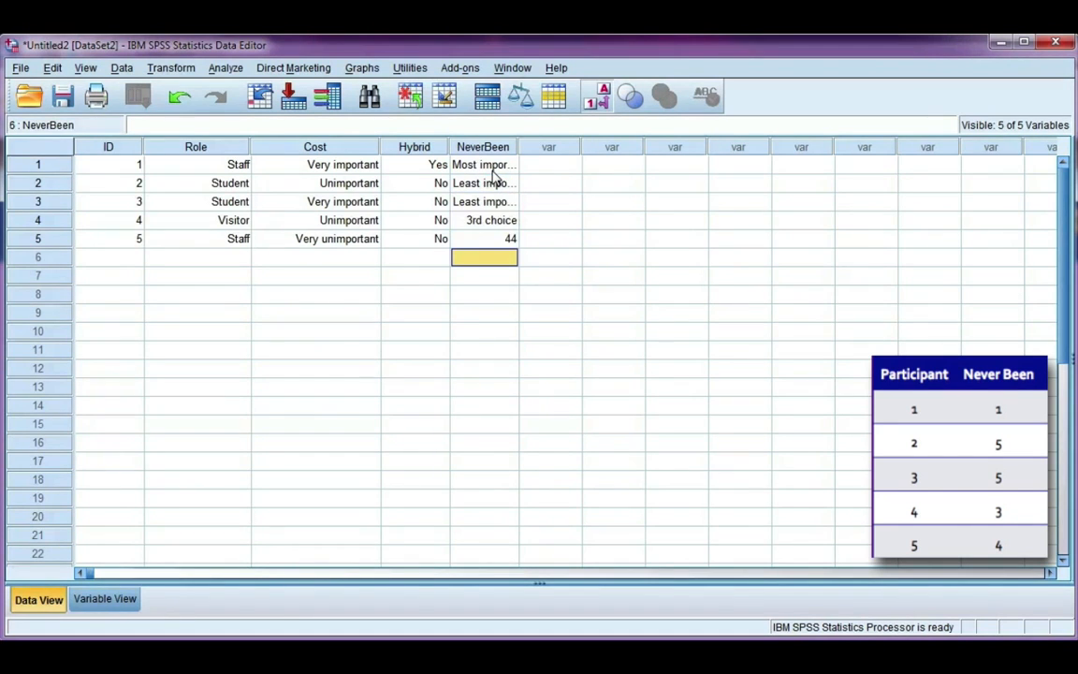
- Widen the NeverBeen column and select case 5's incorrect value for correction
{"action": "left_click_drag", "start_coordinate": [517, 146], "coordinate": [575, 145]}
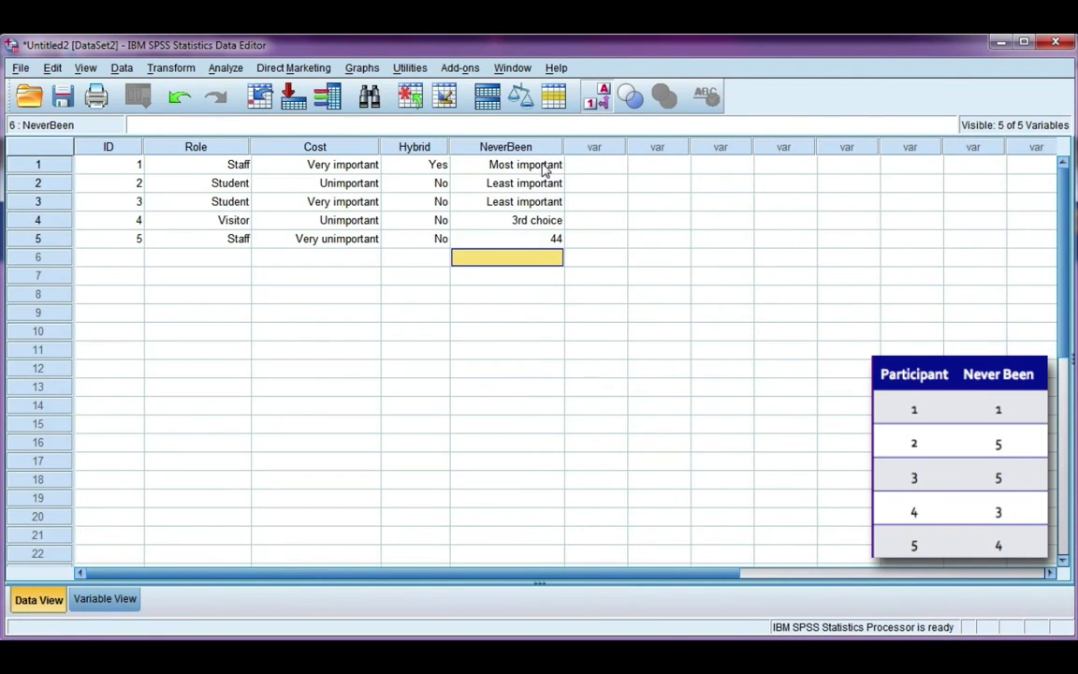
{"action": "left_click", "coordinate": [507, 237]}
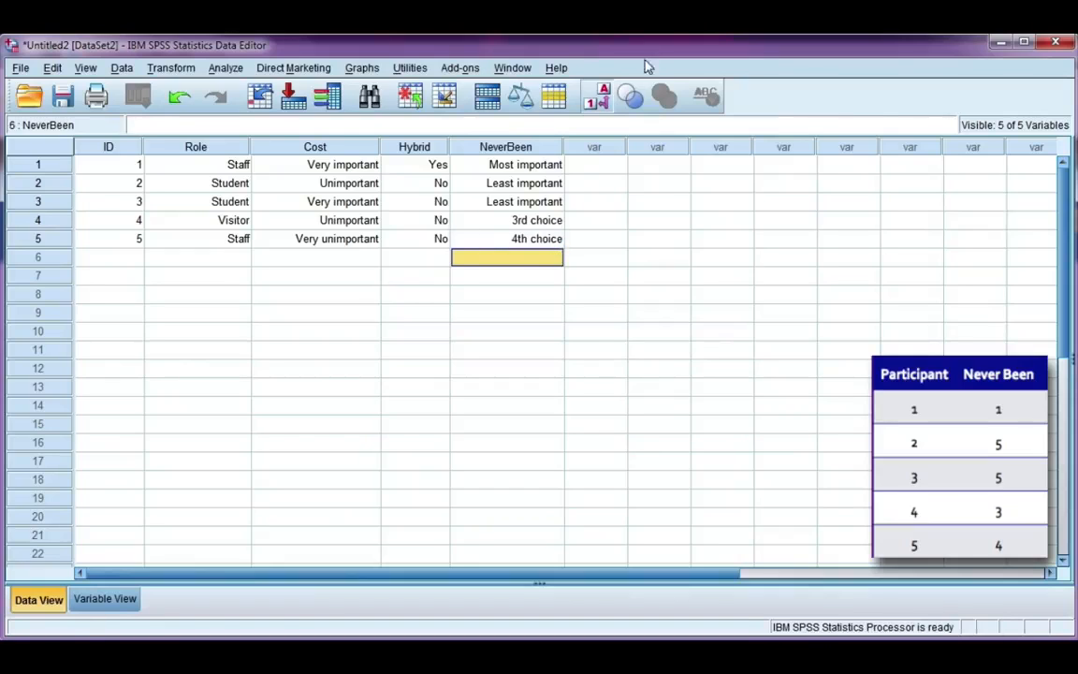
{"action": "left_click", "coordinate": [596, 97]}
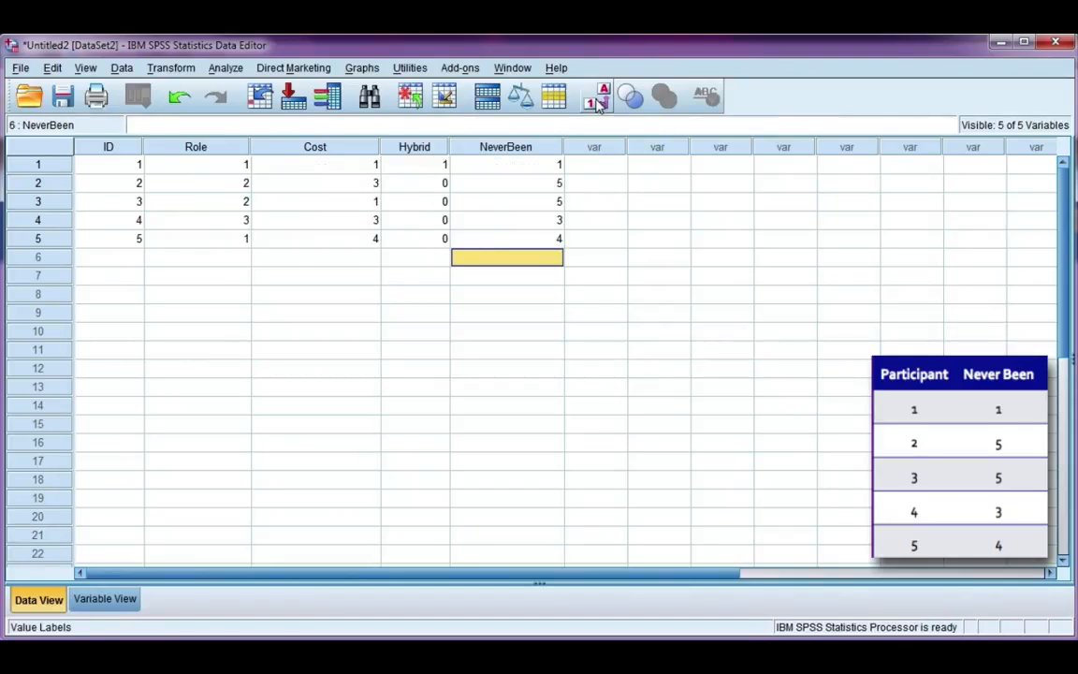
{"action": "mouse_move", "coordinate": [596, 101]}
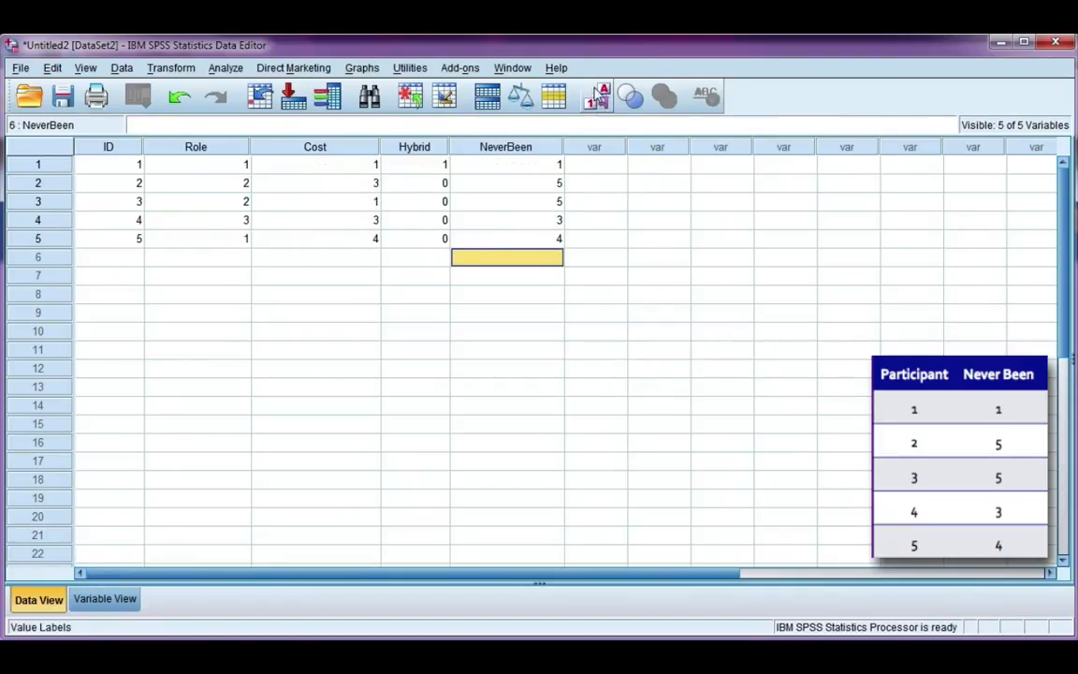
{"action": "left_click", "coordinate": [596, 95]}
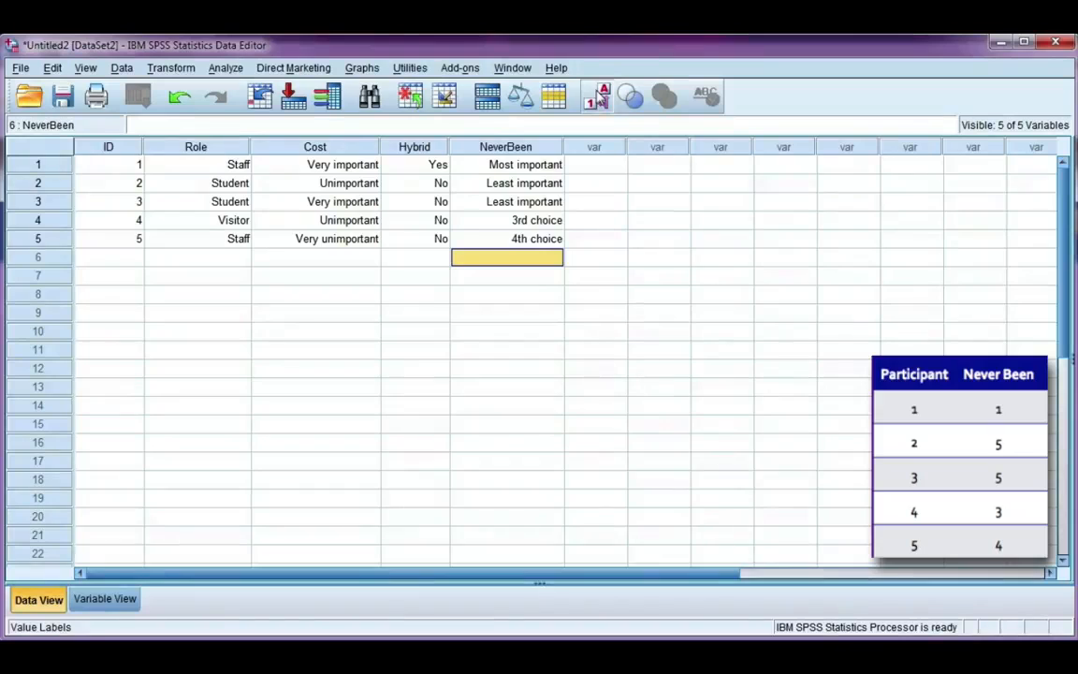
{"action": "mouse_move", "coordinate": [602, 96]}
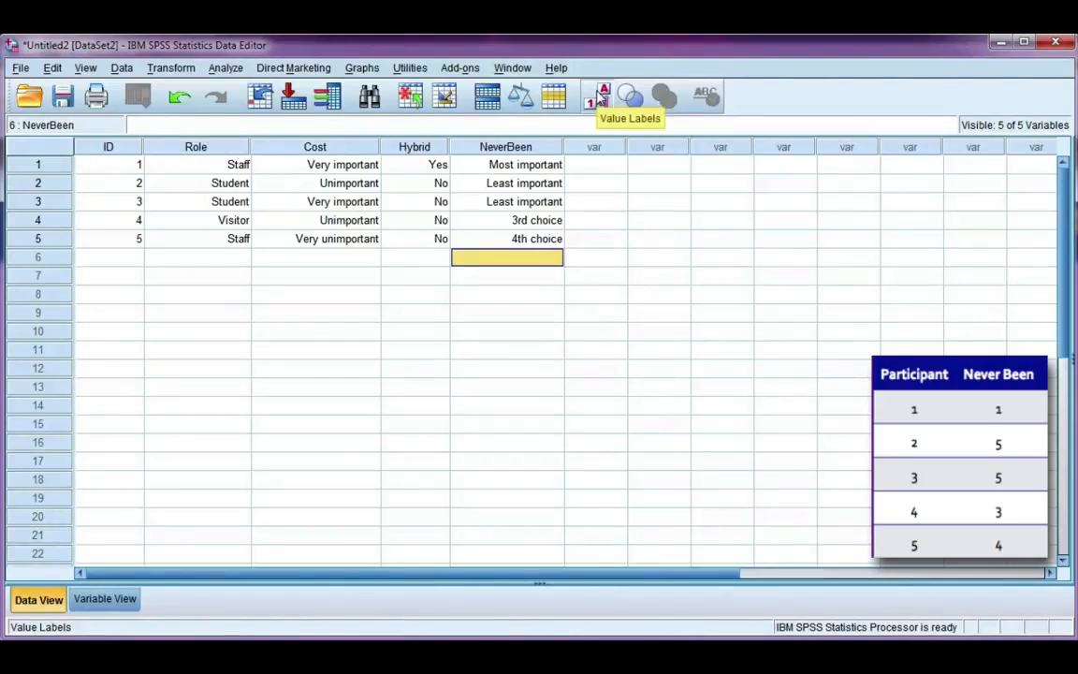